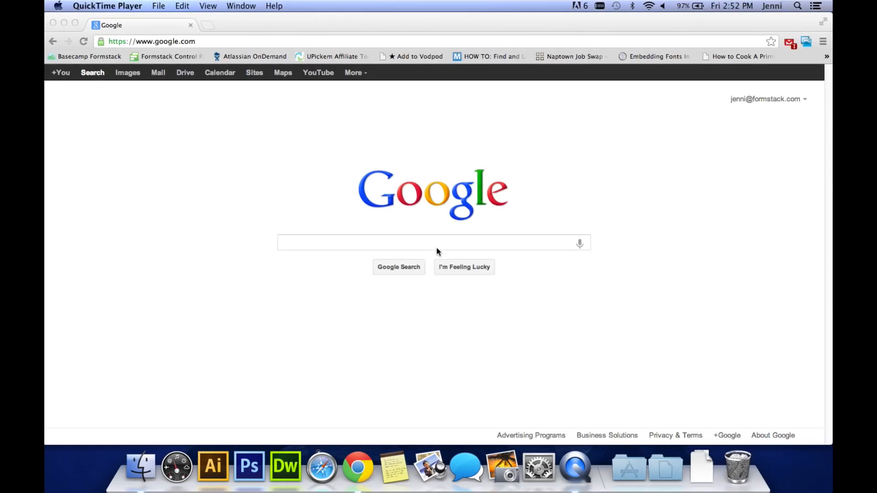
{"action": "mouse_move", "coordinate": [92, 97]}
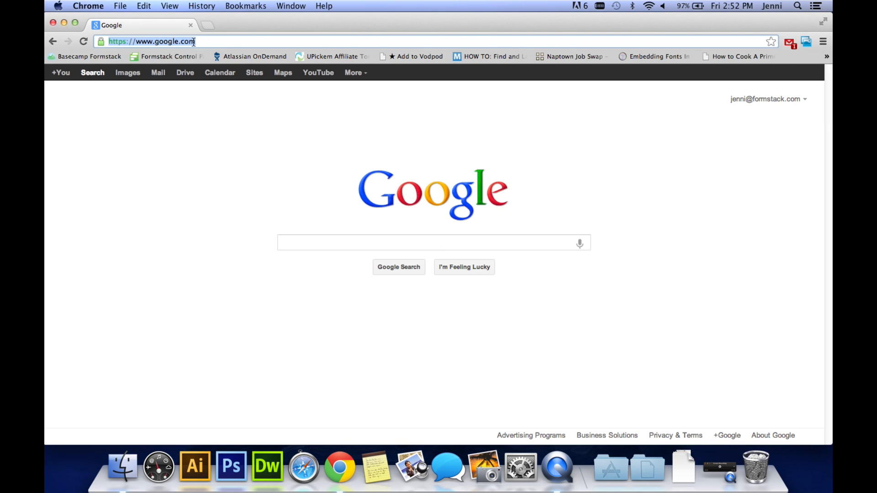
{"action": "type", "text": "www.formstack.com"}
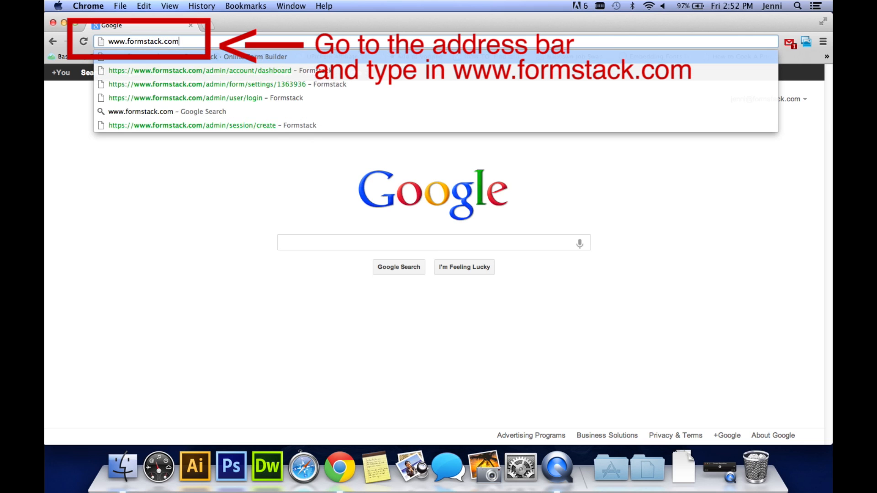
{"action": "key", "text": "Enter"}
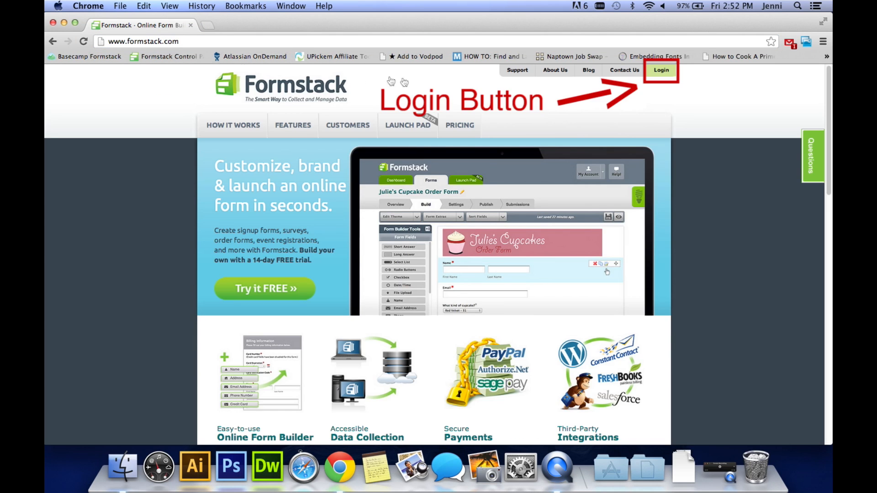
{"action": "mouse_move", "coordinate": [660, 73]}
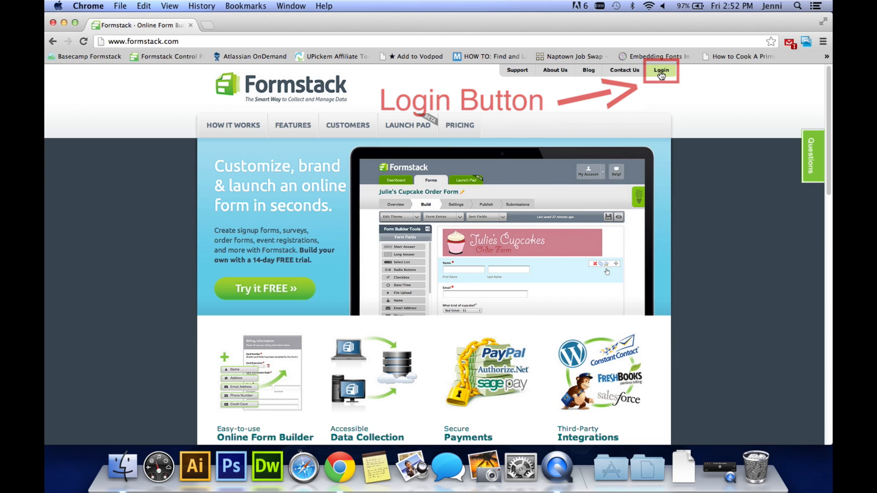
- Follow the Login link at the top right to the sign-in page
{"action": "left_click", "coordinate": [660, 70]}
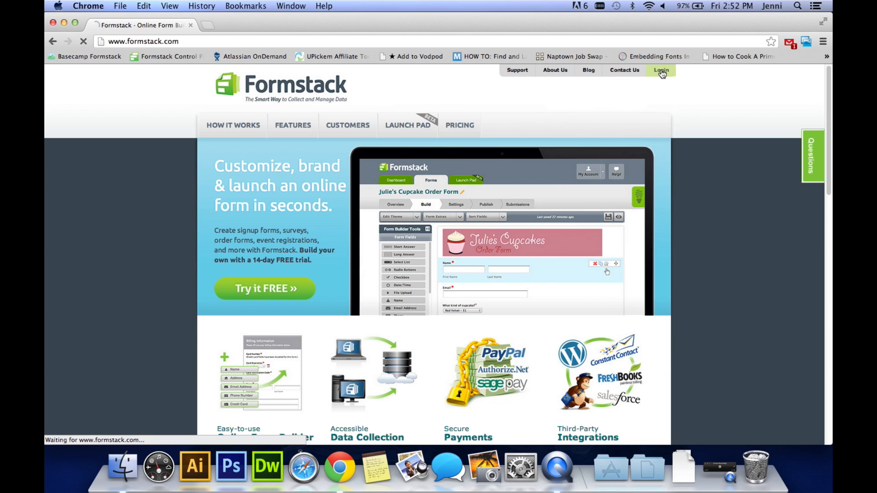
{"action": "left_click", "coordinate": [662, 70]}
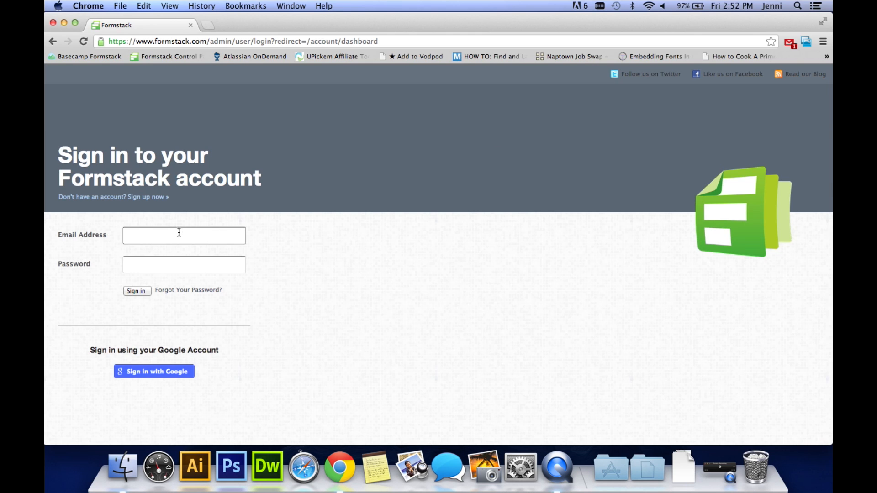
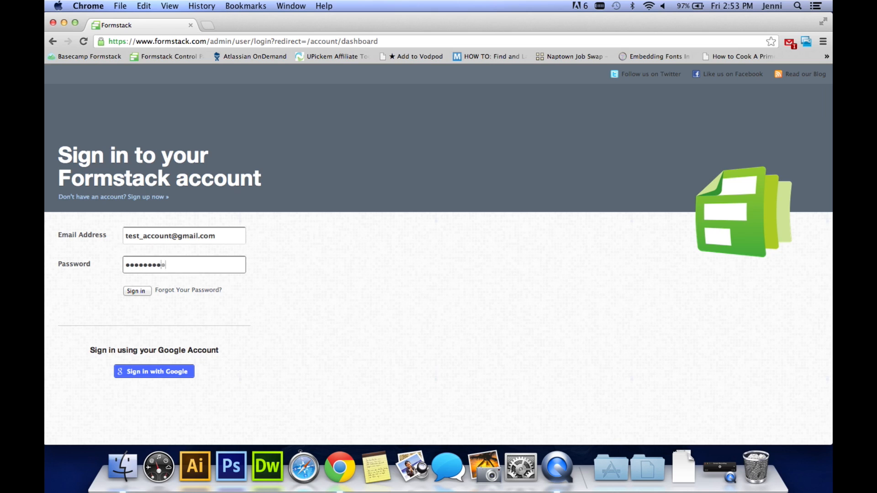
- Sign in with the test_account credentials to reach the dashboard
{"action": "left_click", "coordinate": [136, 291]}
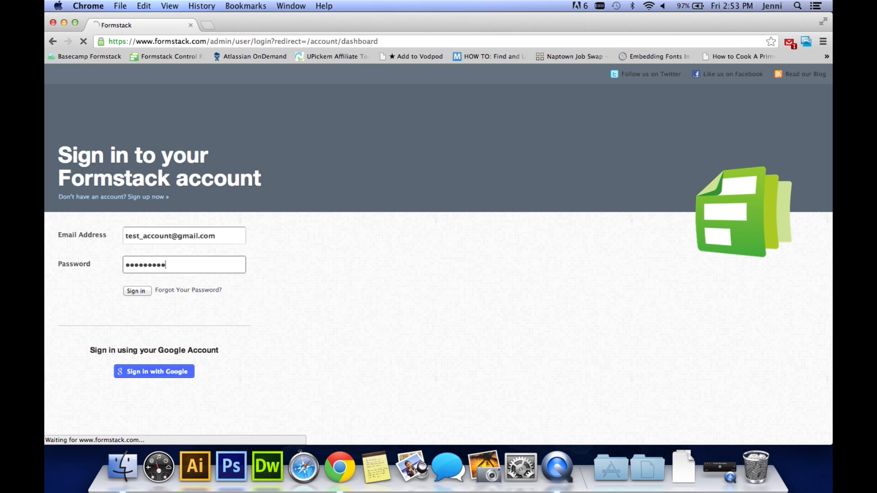
{"action": "left_click", "coordinate": [136, 291]}
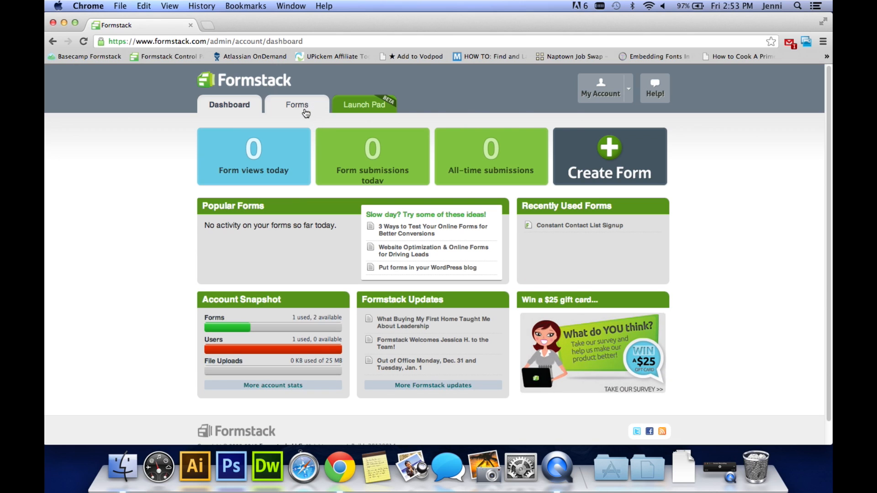
- From the Forms list, open the Constant Contact List Signup form in the builder
{"action": "left_click", "coordinate": [297, 106]}
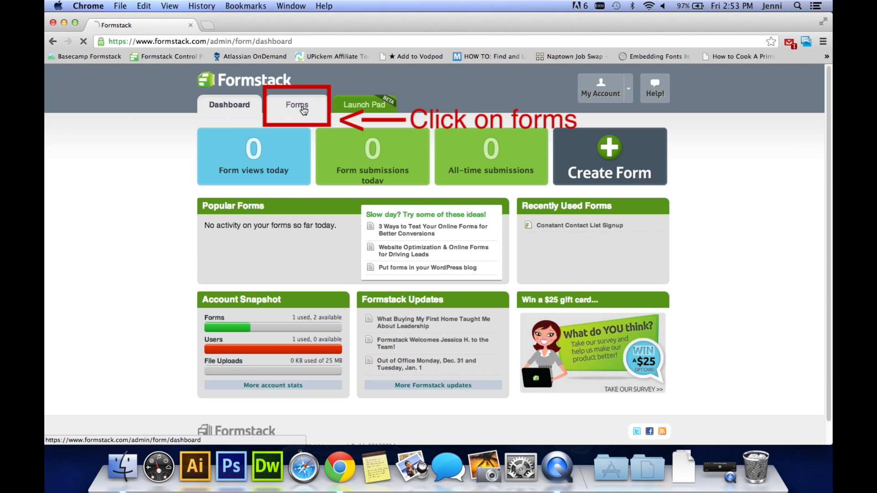
{"action": "left_click", "coordinate": [300, 104]}
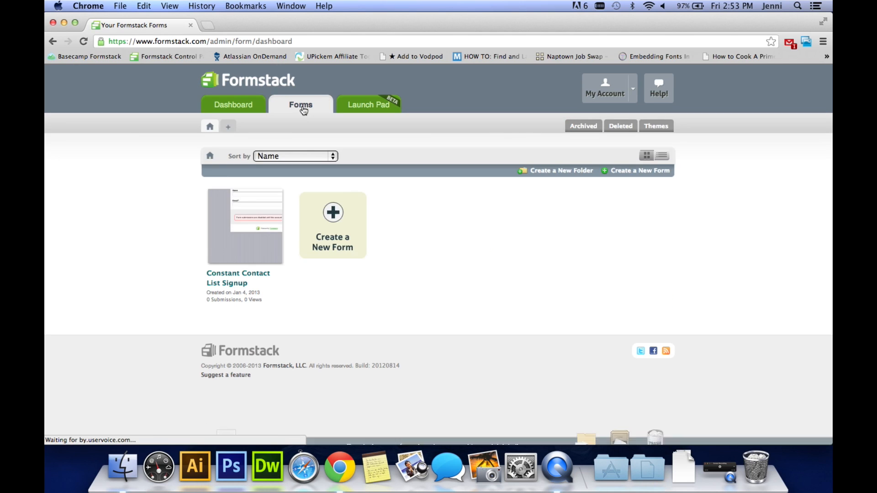
{"action": "mouse_move", "coordinate": [245, 223]}
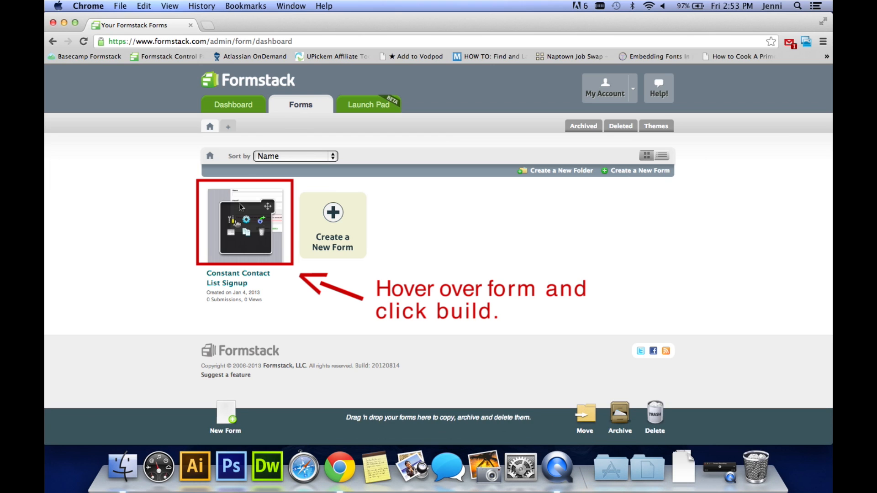
{"action": "mouse_move", "coordinate": [245, 220]}
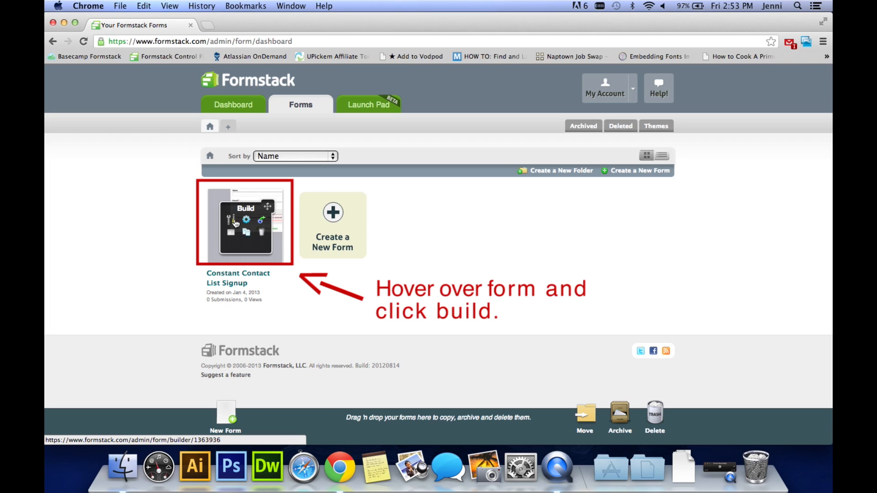
{"action": "left_click", "coordinate": [244, 208]}
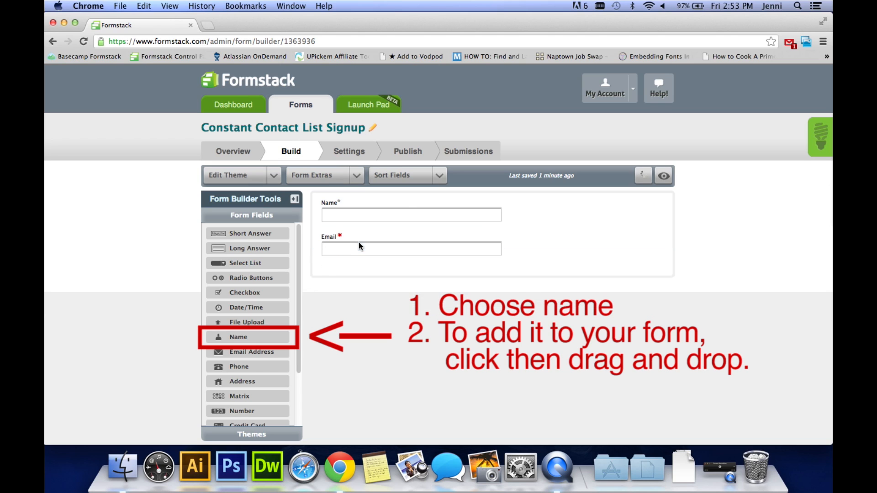
- Drag a First/Last Name field to the top of the form
{"action": "left_click_drag", "start_coordinate": [237, 337], "coordinate": [411, 224]}
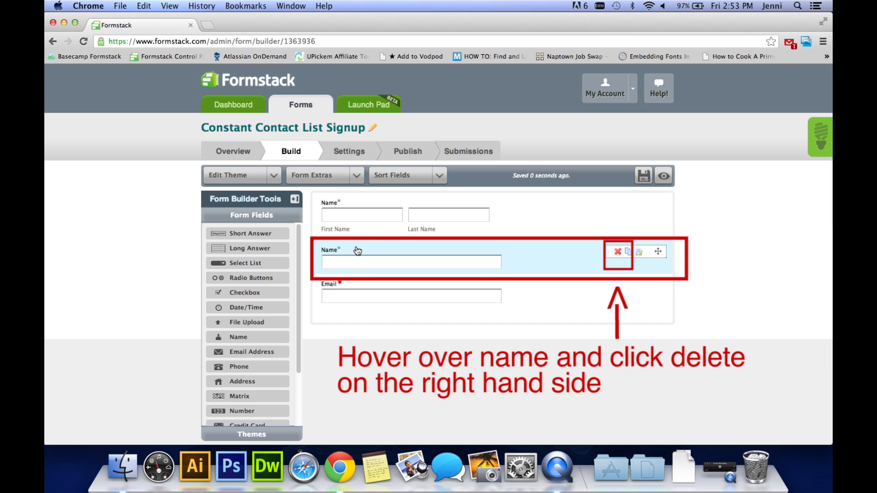
{"action": "mouse_move", "coordinate": [477, 258]}
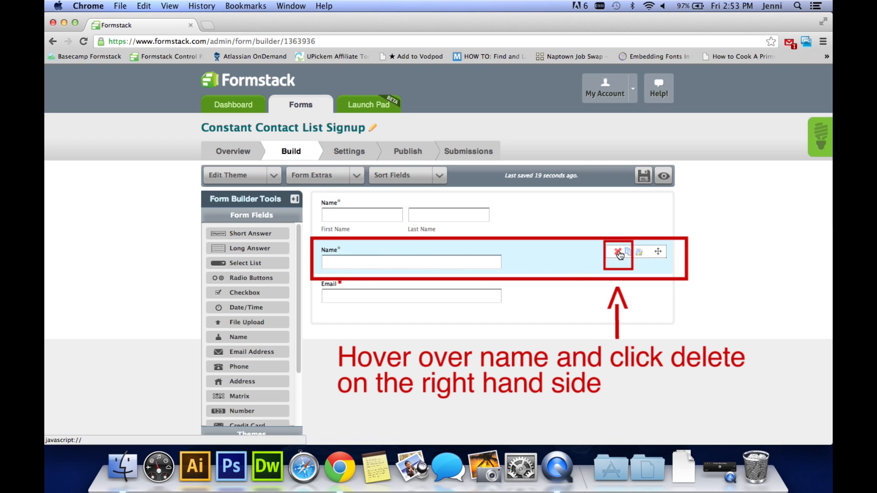
{"action": "mouse_move", "coordinate": [618, 255]}
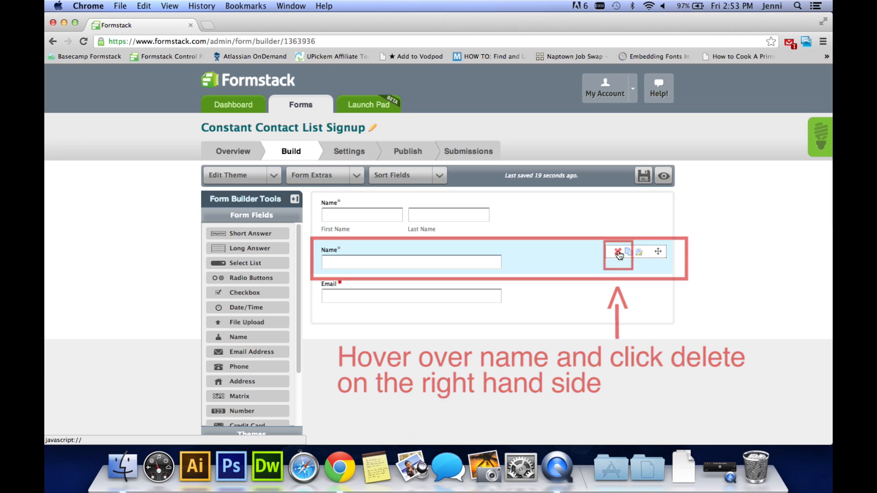
- Delete the old single-box Name field and confirm the deletion
{"action": "left_click", "coordinate": [618, 254]}
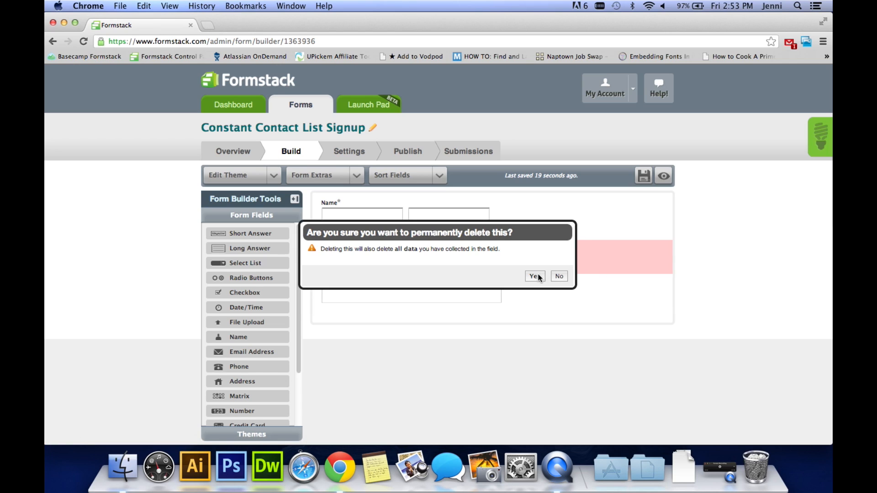
{"action": "mouse_move", "coordinate": [537, 278]}
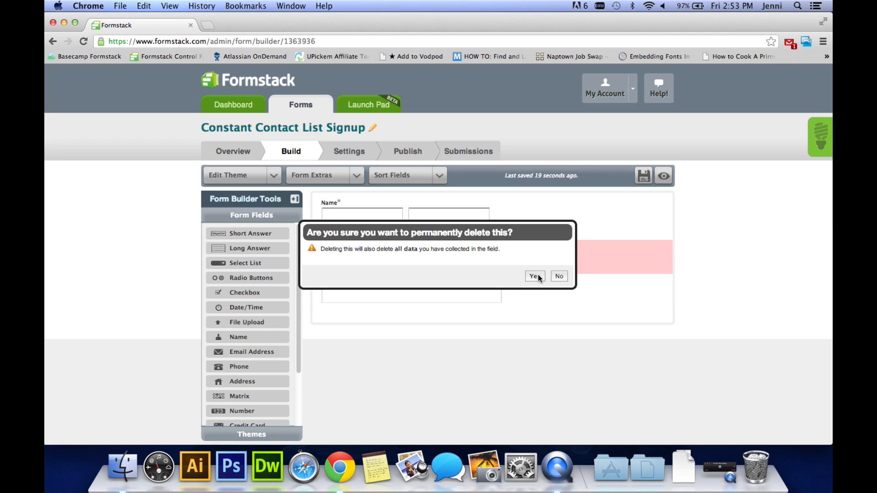
{"action": "left_click", "coordinate": [533, 276]}
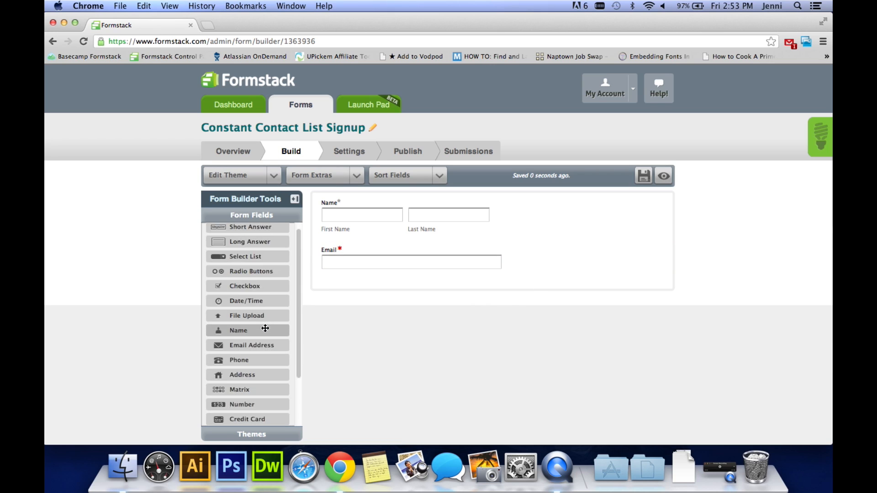
- Scroll the Form Fields list to reach the Description Area field
{"action": "scroll", "scroll_direction": "down", "scroll_amount": 3}
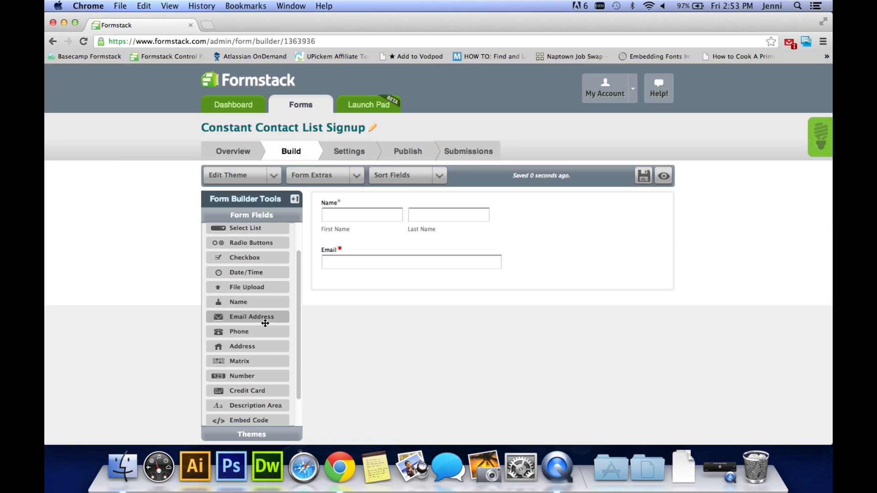
{"action": "scroll", "scroll_direction": "down", "scroll_amount": 3}
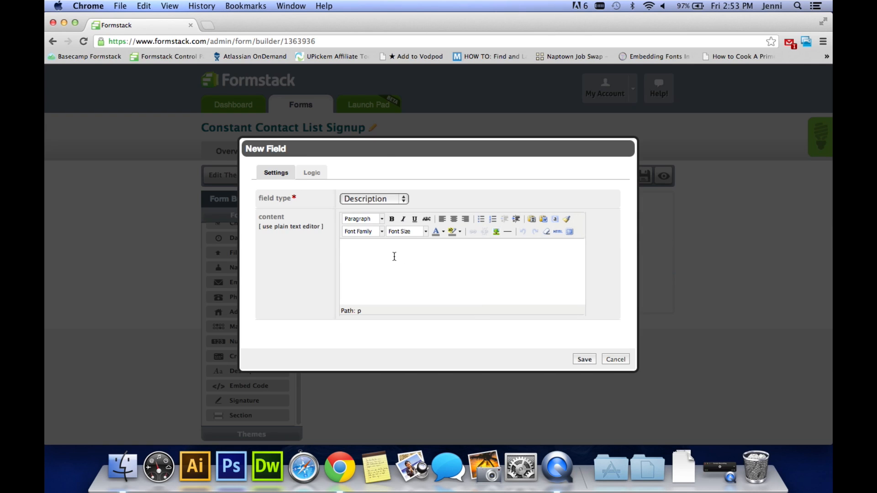
- Enter 'Sign up for my monthly newsletters and get a special offer!' and save the field
{"action": "type", "text": "s"}
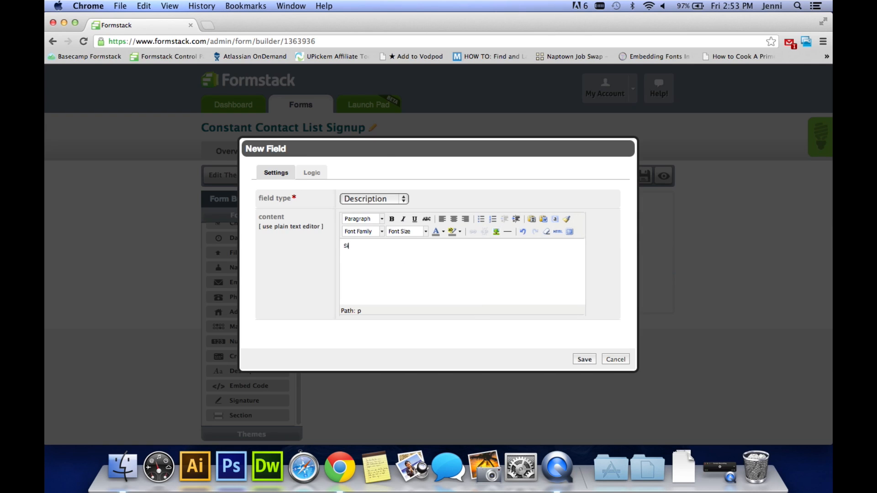
{"action": "type", "text": "Sign up f"}
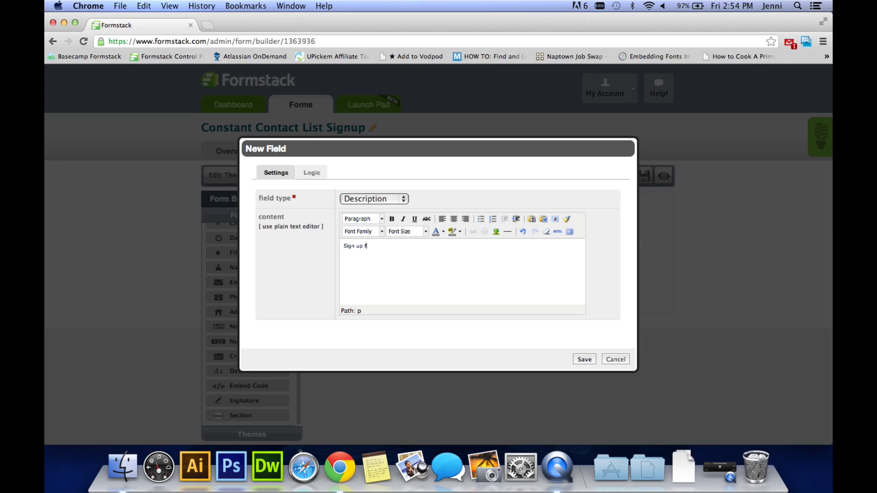
{"action": "type", "text": "or my"}
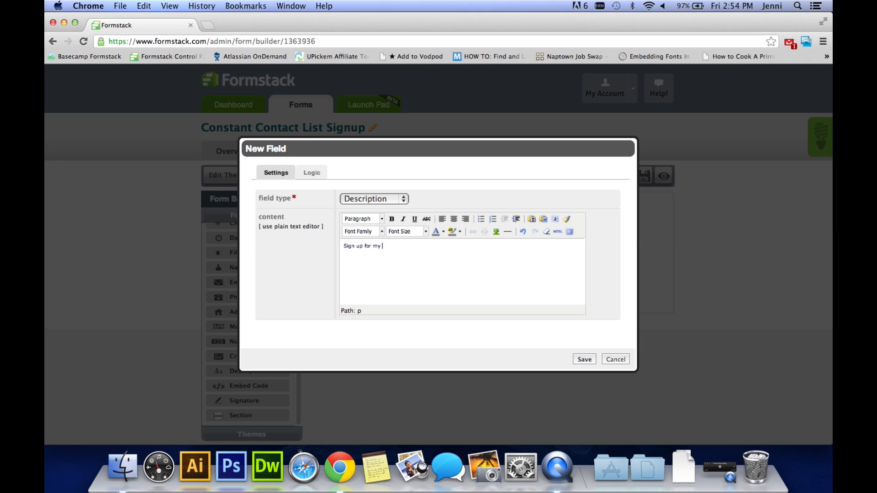
{"action": "type", "text": "month"}
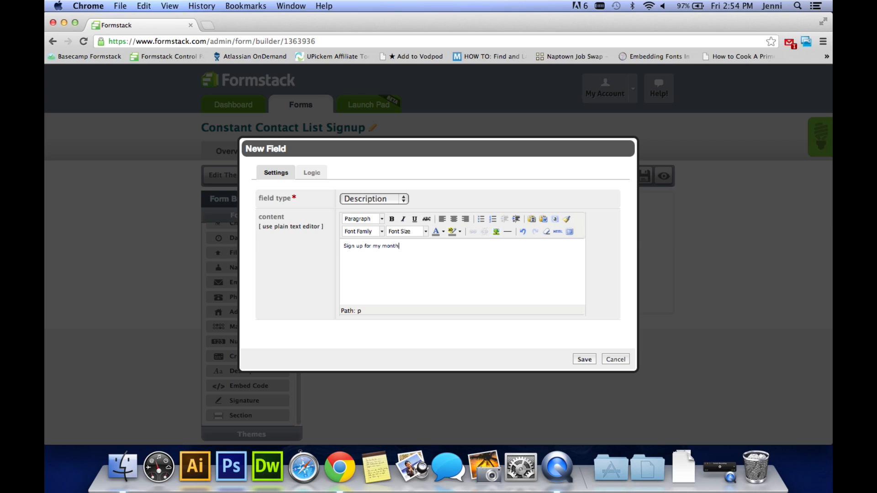
{"action": "type", "text": "ly newsletters and get a special offer!"}
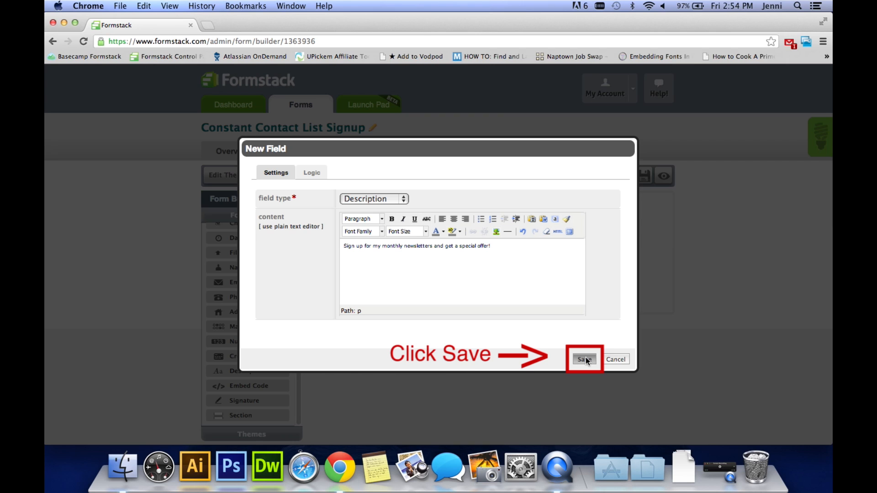
{"action": "left_click", "coordinate": [557, 231]}
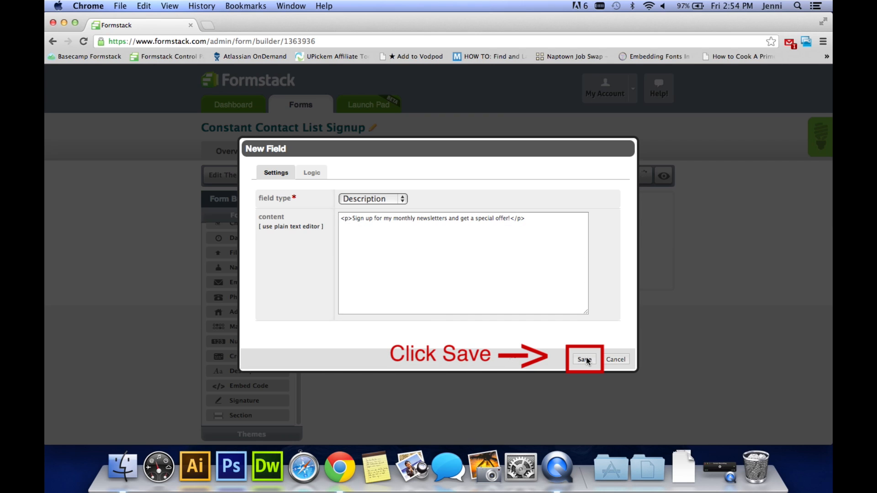
{"action": "left_click", "coordinate": [583, 359]}
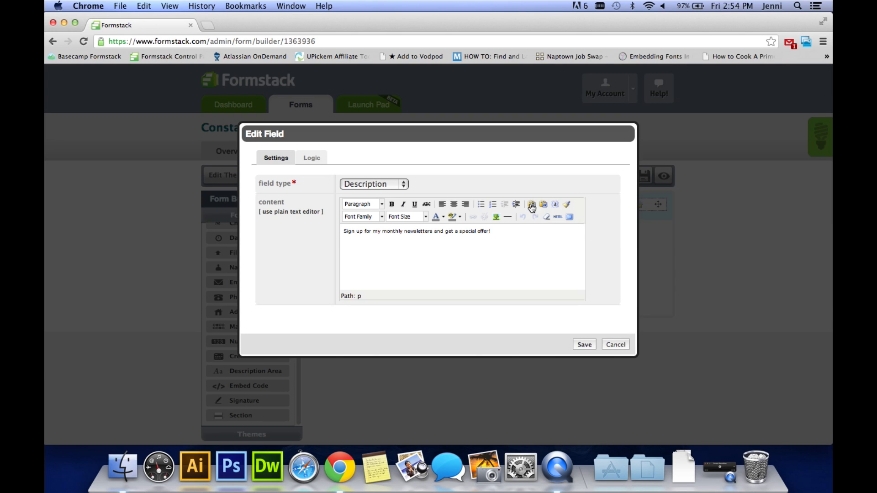
- Make the description sentence bold at 14pt and save the field
{"action": "left_click_drag", "start_coordinate": [381, 231], "coordinate": [490, 231]}
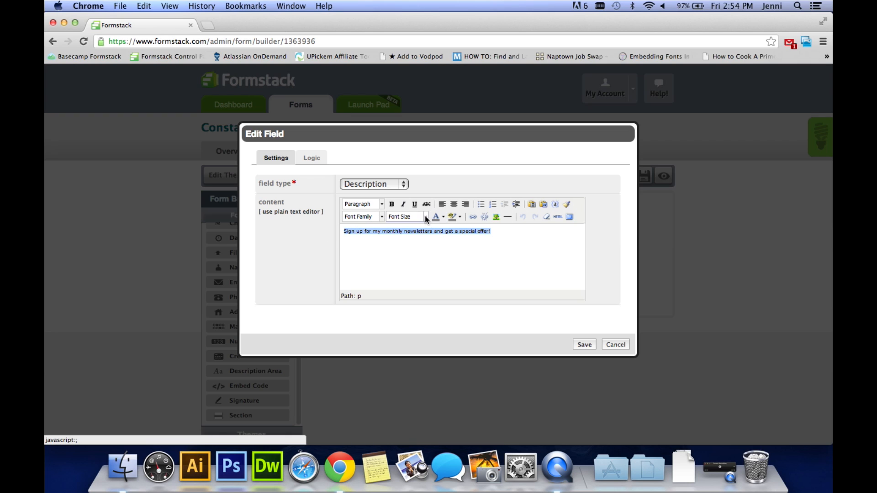
{"action": "left_click", "coordinate": [424, 216]}
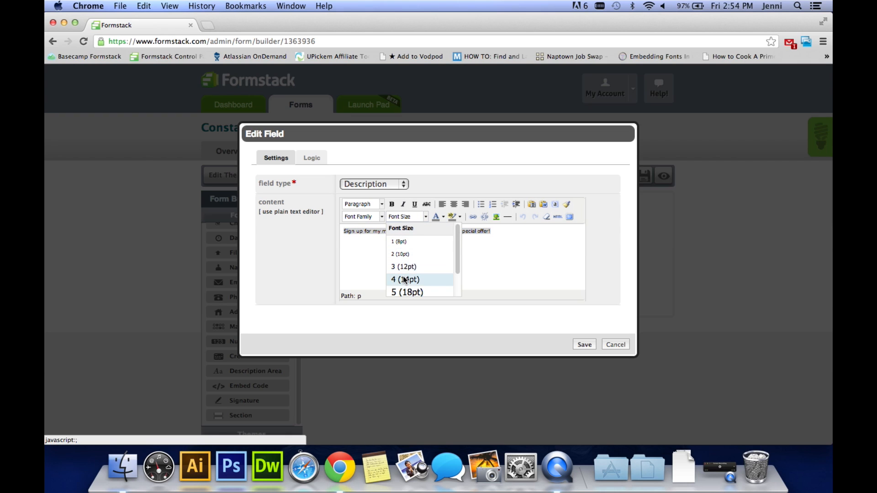
{"action": "left_click", "coordinate": [405, 279]}
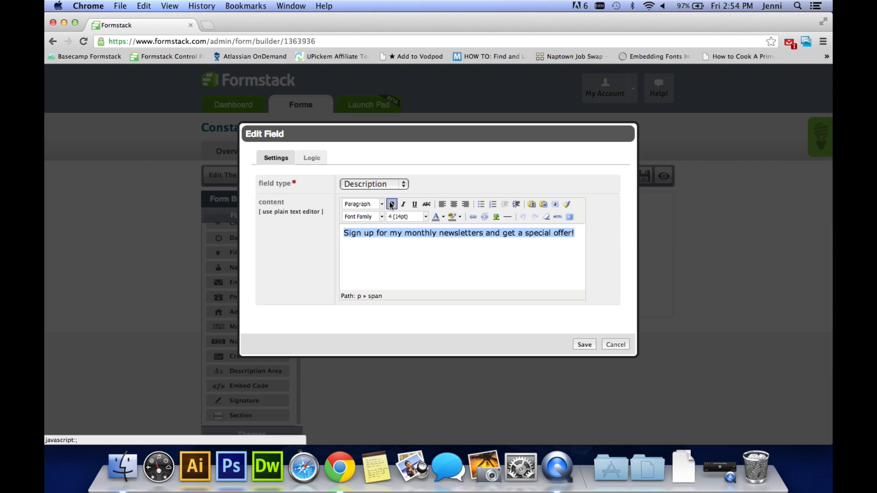
{"action": "left_click", "coordinate": [391, 204]}
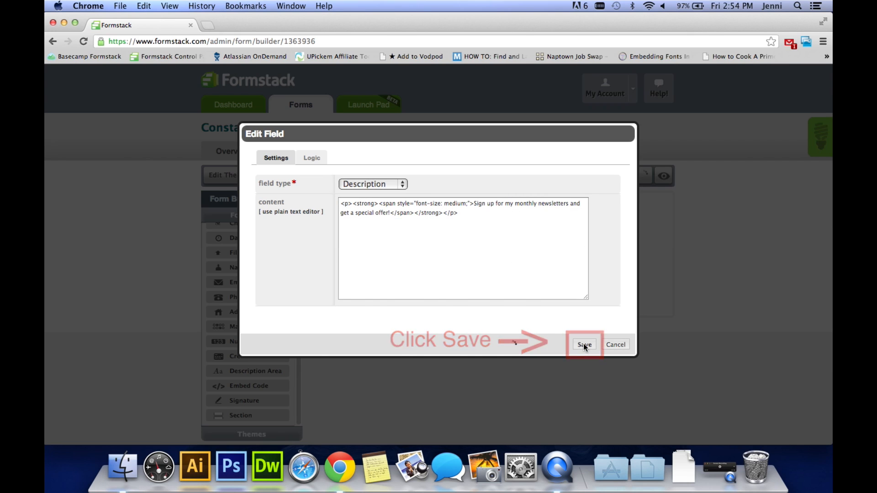
{"action": "left_click", "coordinate": [585, 344]}
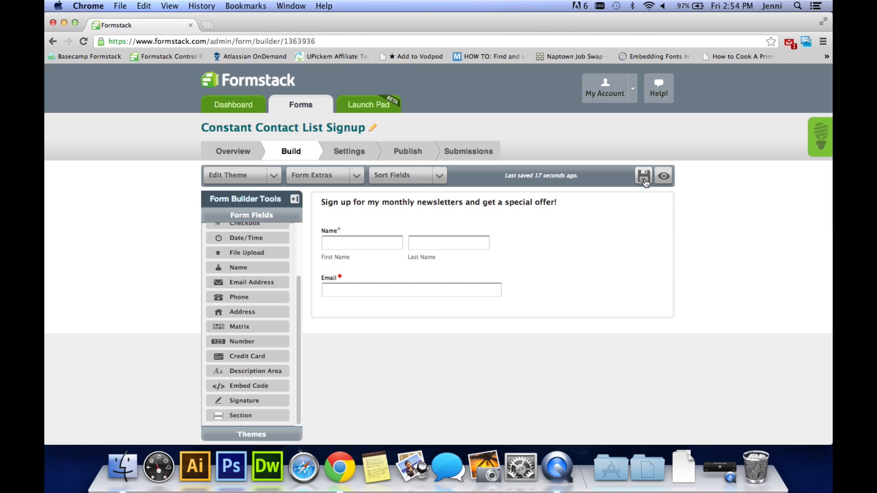
{"action": "mouse_move", "coordinate": [644, 176]}
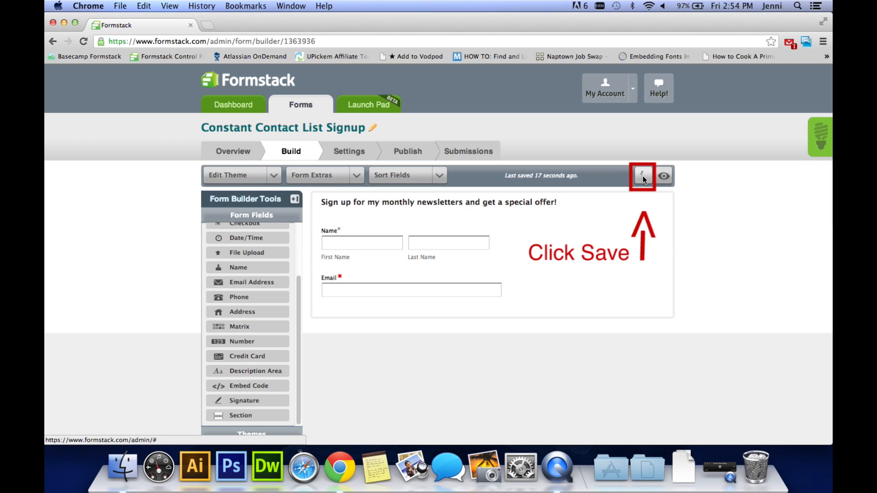
- Save the signup form using the disk icon in the builder toolbar
{"action": "left_click", "coordinate": [643, 176]}
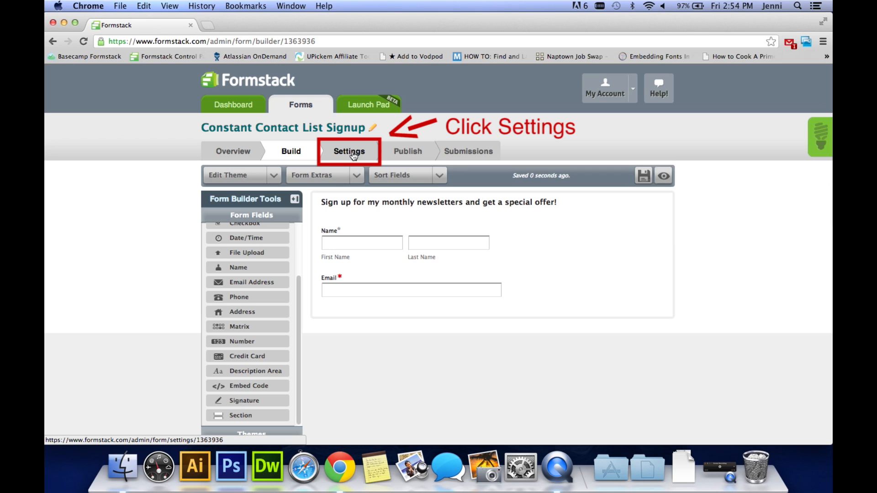
- Open the form's Constant Contact settings to view the contact field mapping
{"action": "left_click", "coordinate": [348, 152]}
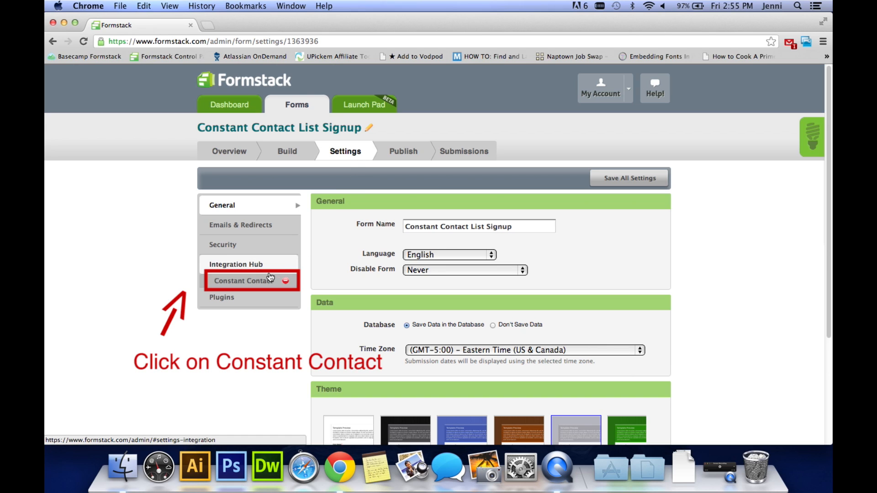
{"action": "left_click", "coordinate": [243, 281]}
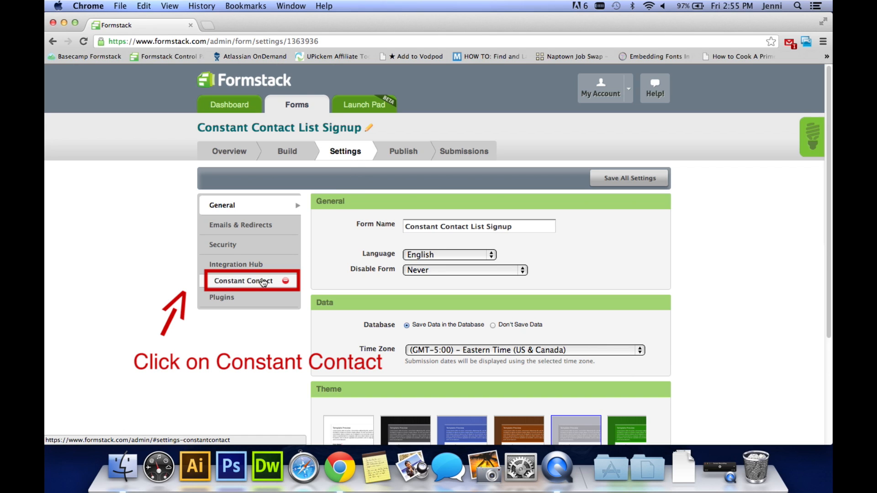
{"action": "left_click", "coordinate": [243, 281]}
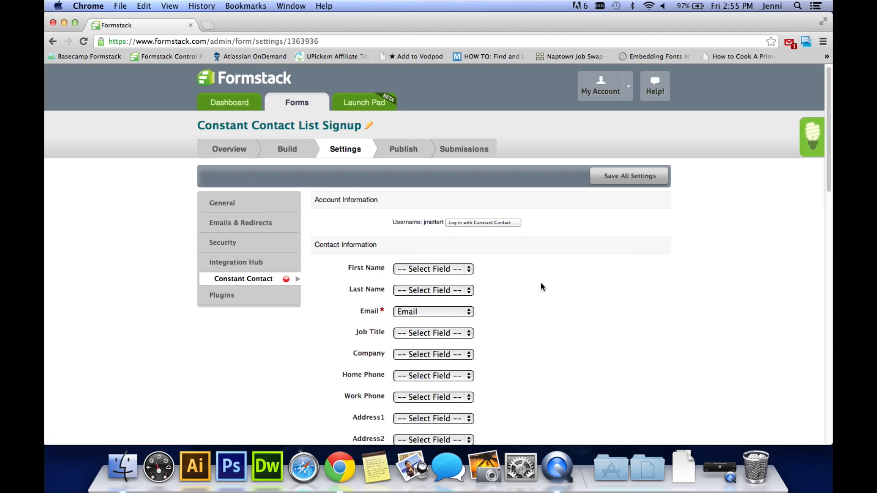
- Map Constant Contact's First Name to the form's Name field
{"action": "scroll", "scroll_direction": "down", "scroll_amount": 3}
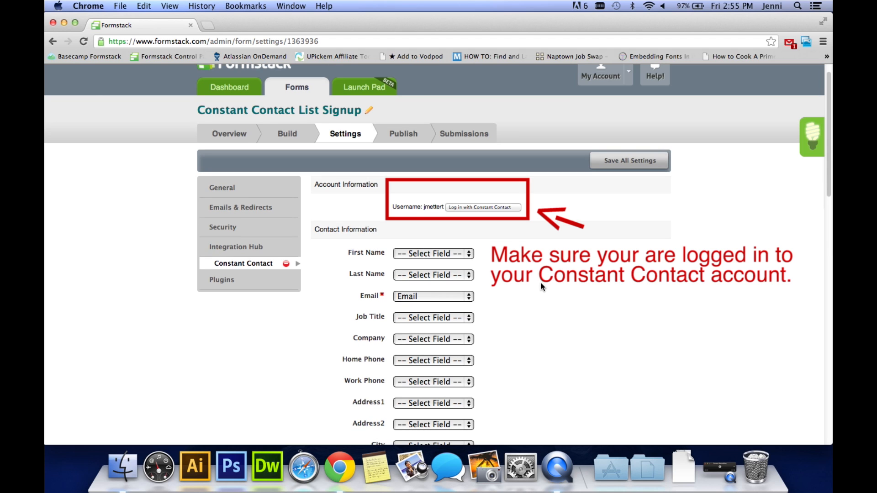
{"action": "scroll", "scroll_direction": "down", "scroll_amount": 3}
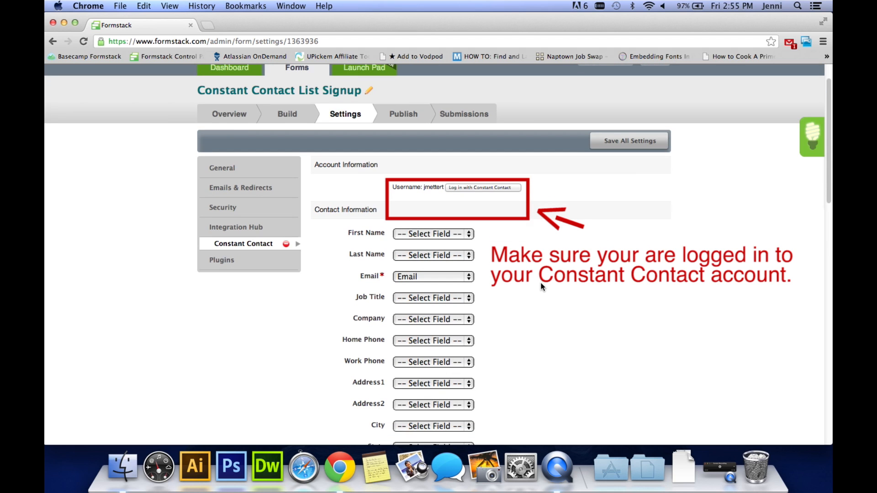
{"action": "scroll", "scroll_direction": "down", "scroll_amount": 3}
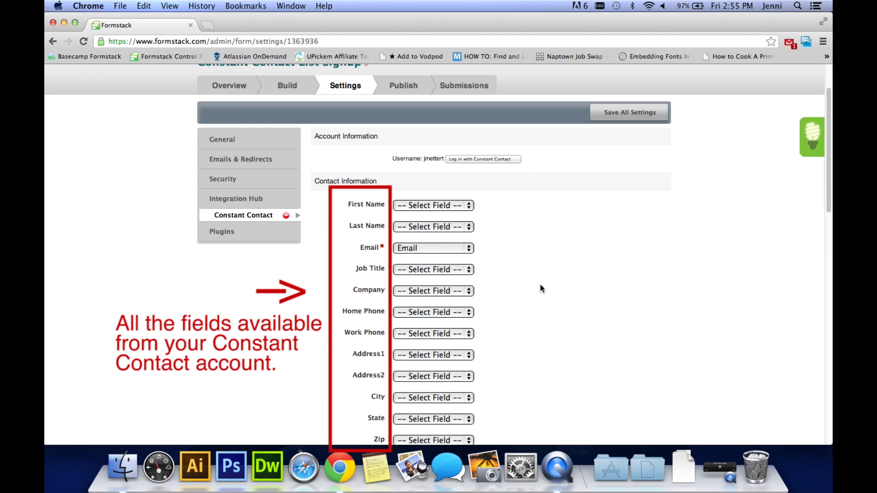
{"action": "mouse_move", "coordinate": [540, 291]}
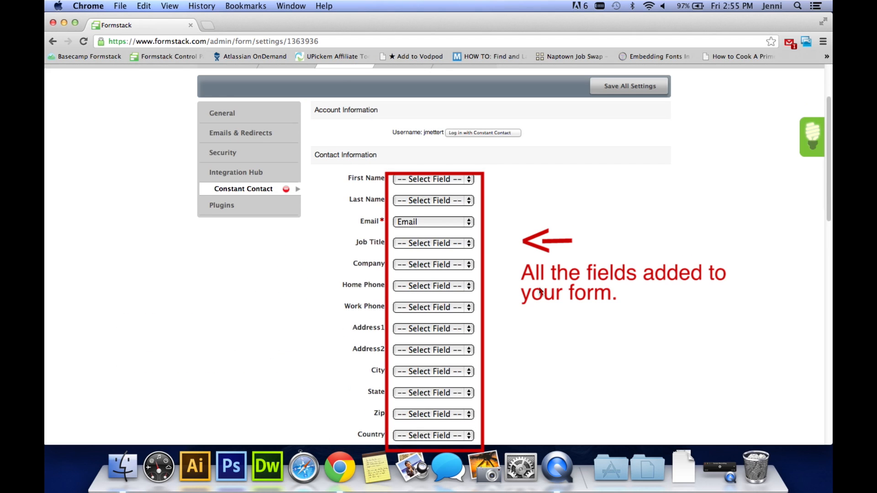
{"action": "scroll", "scroll_direction": "down", "scroll_amount": 3}
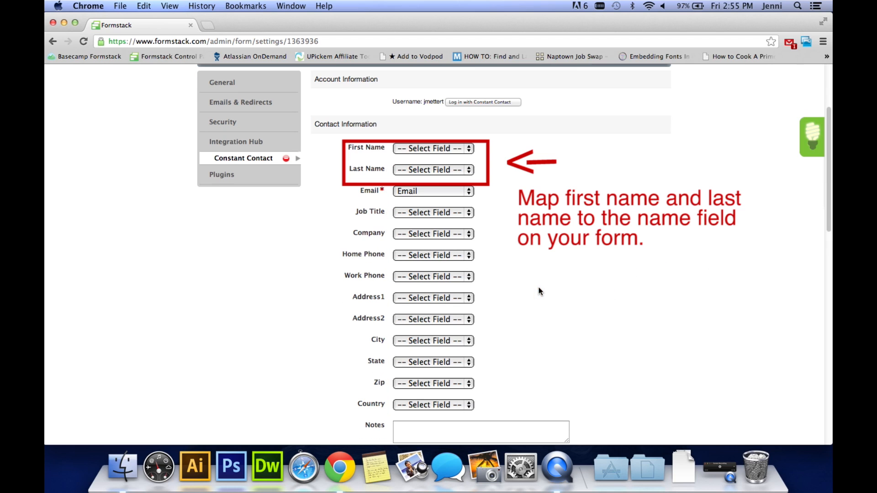
{"action": "left_click", "coordinate": [432, 148]}
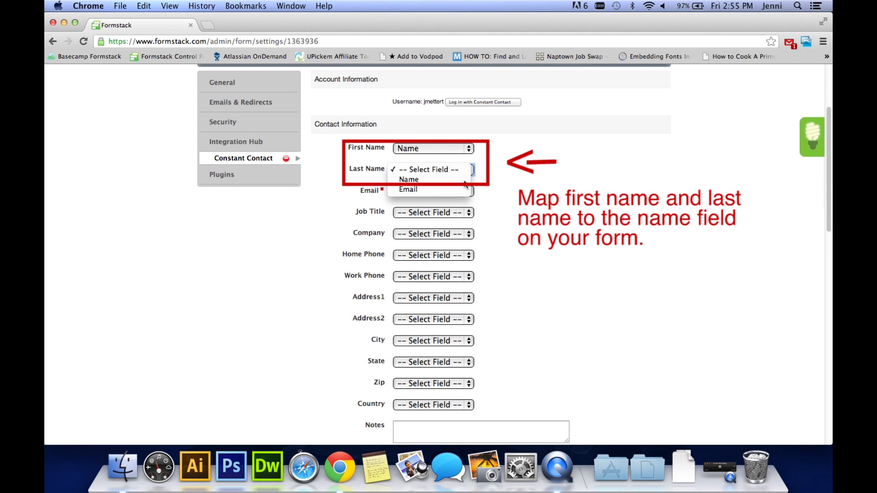
{"action": "scroll", "scroll_direction": "down", "scroll_amount": 3}
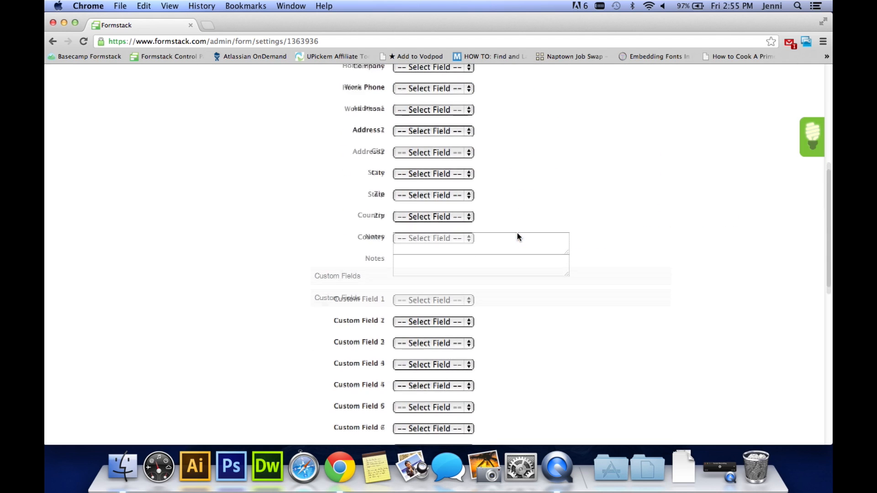
- Switch the contact list from General Interest to Product Updates and save all settings
{"action": "scroll", "scroll_direction": "down", "scroll_amount": 3}
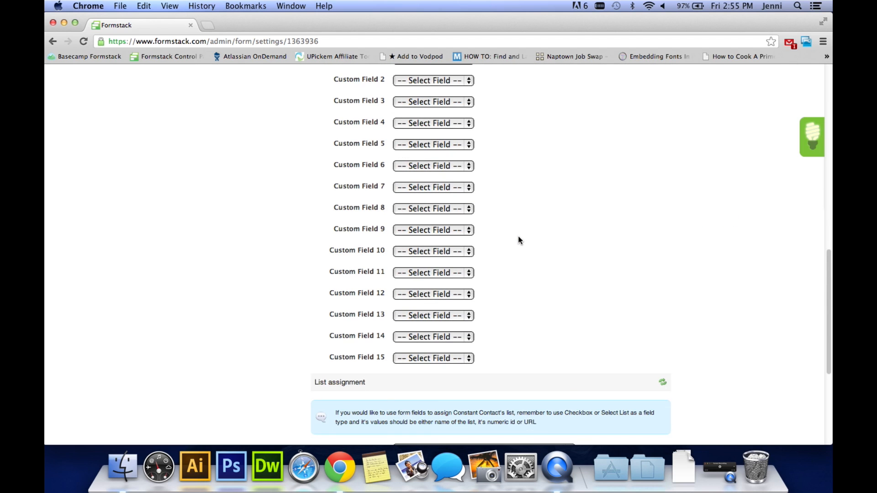
{"action": "scroll", "scroll_direction": "down", "scroll_amount": 3}
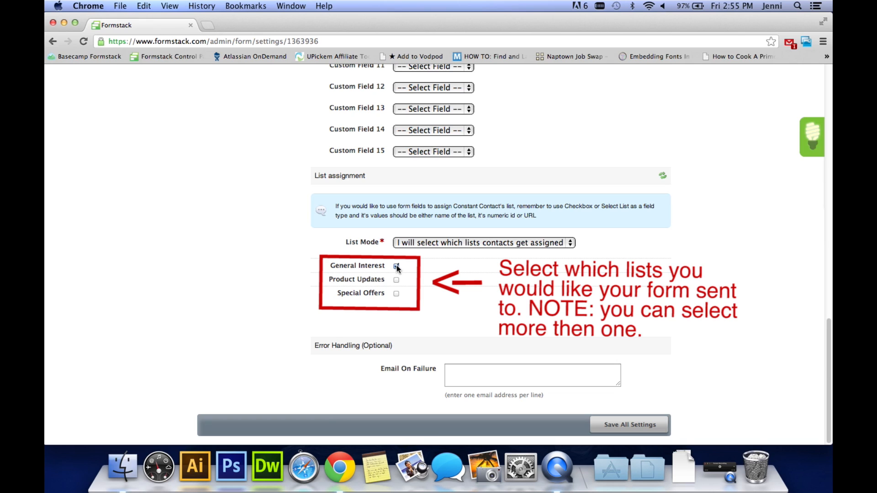
{"action": "left_click", "coordinate": [396, 266]}
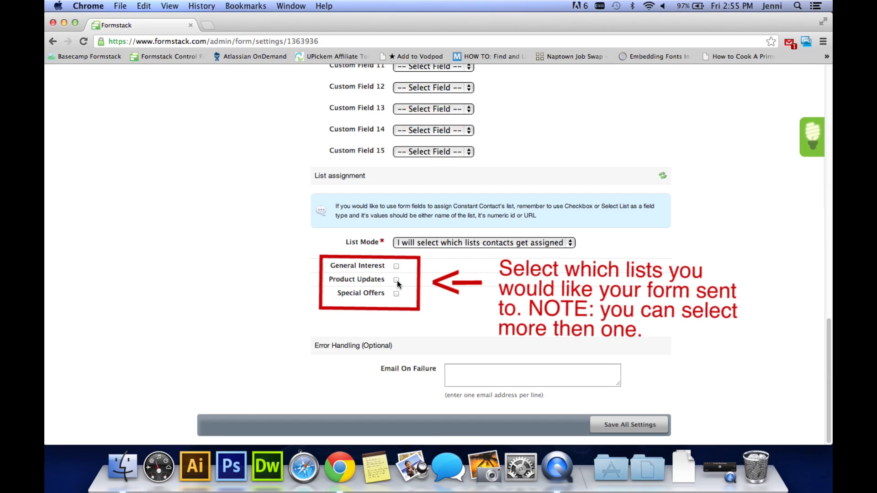
{"action": "left_click", "coordinate": [396, 279]}
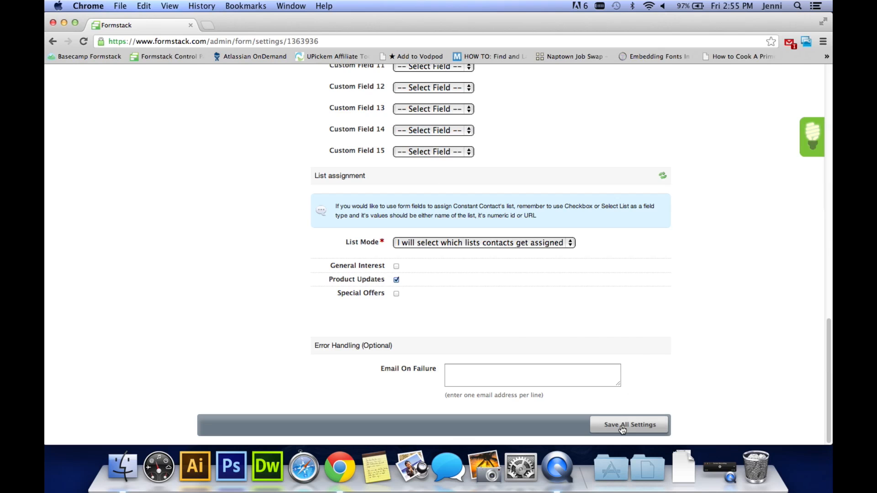
{"action": "left_click", "coordinate": [628, 424]}
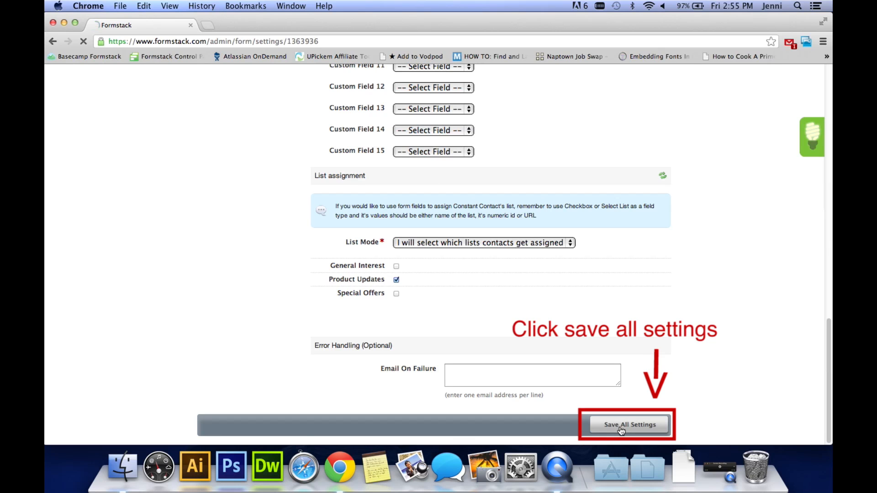
{"action": "left_click", "coordinate": [628, 424]}
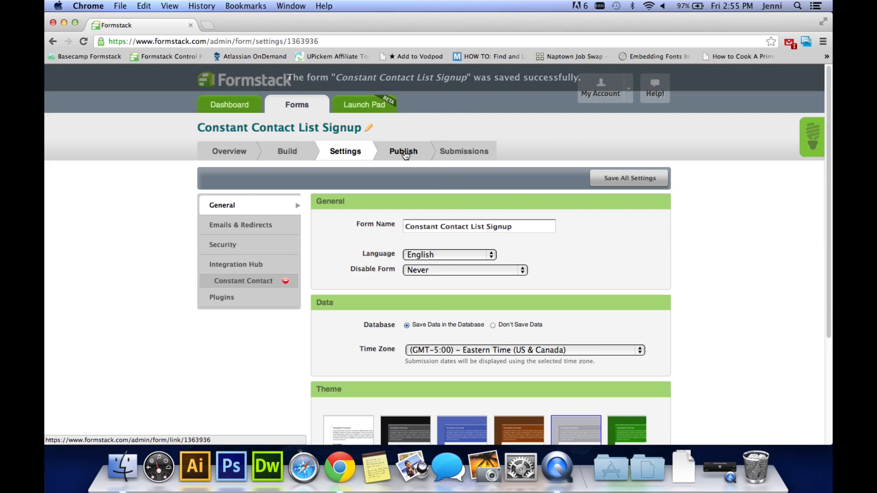
- Open the Publish page with the form's hosted URL link and QR code
{"action": "left_click", "coordinate": [406, 152]}
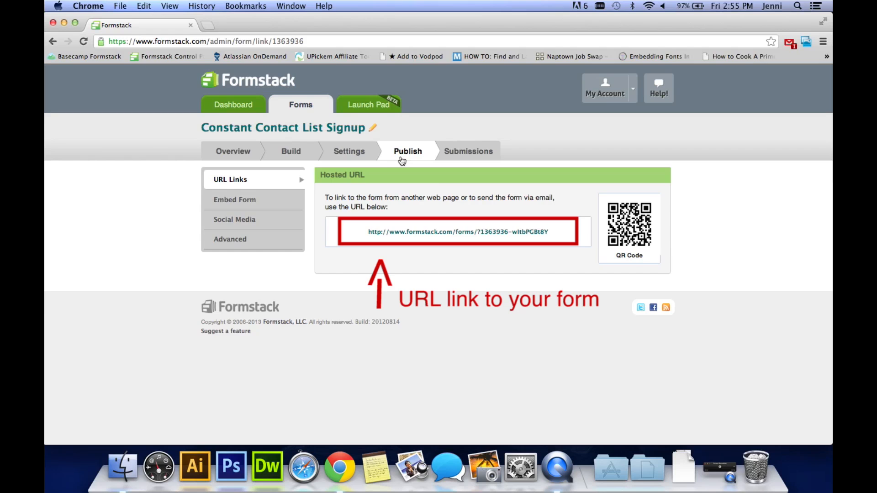
{"action": "mouse_move", "coordinate": [285, 190]}
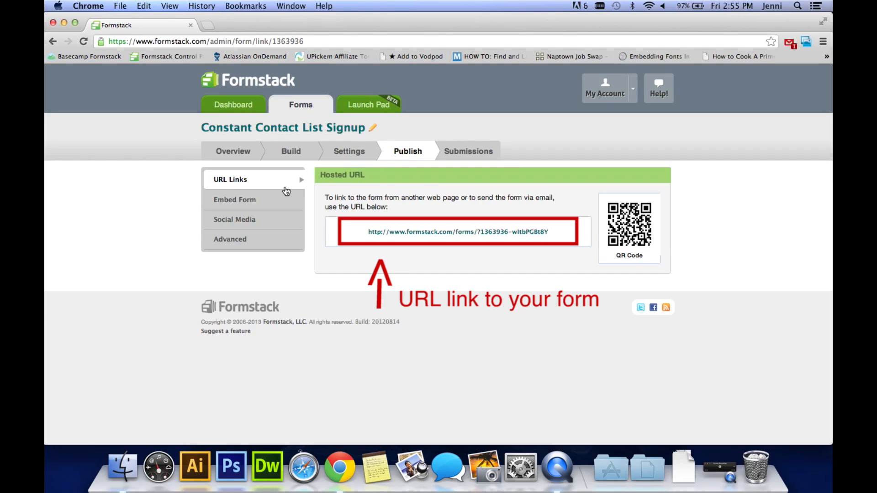
{"action": "mouse_move", "coordinate": [235, 200]}
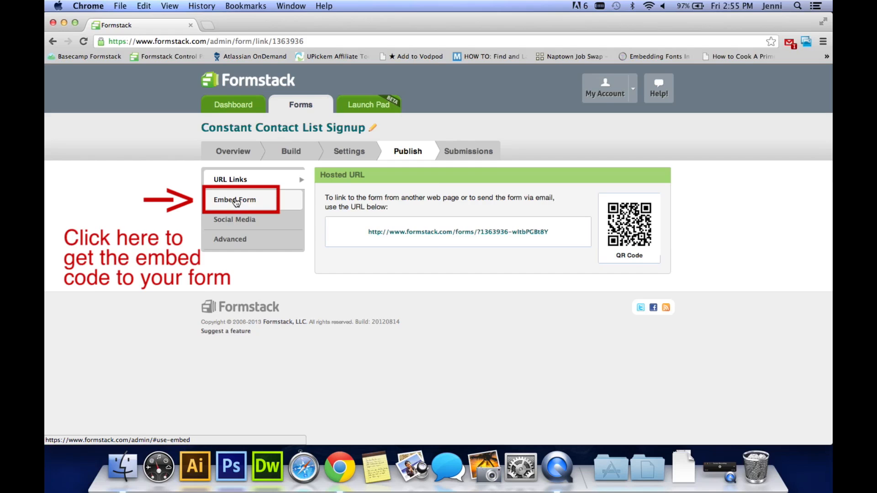
- Show the form's JavaScript, Lightbox and iFrame embed codes
{"action": "left_click", "coordinate": [235, 199]}
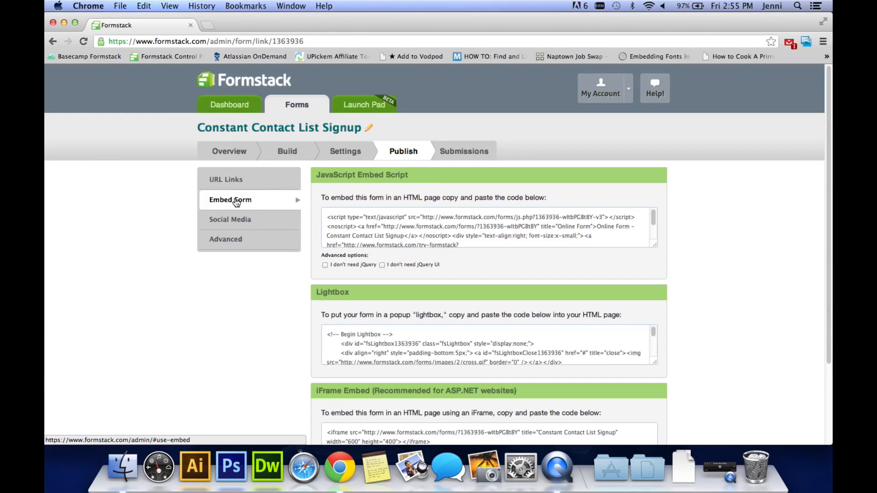
{"action": "mouse_move", "coordinate": [685, 235]}
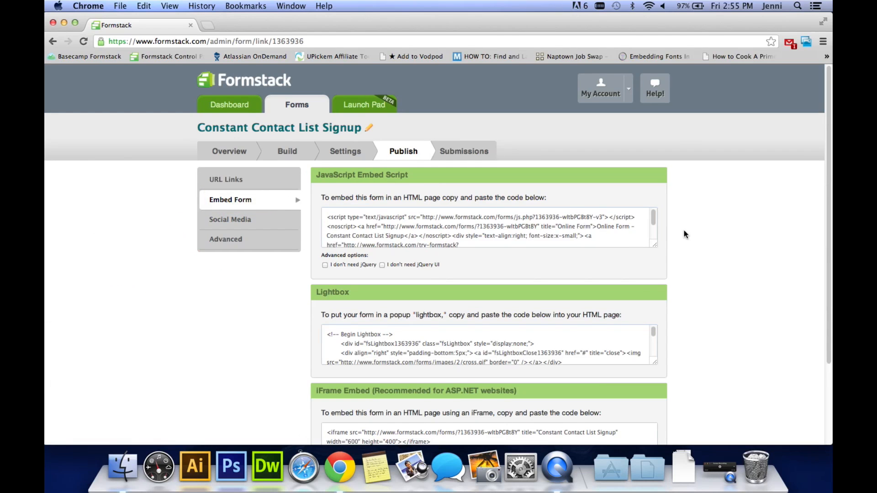
{"action": "scroll", "scroll_direction": "down", "scroll_amount": 3}
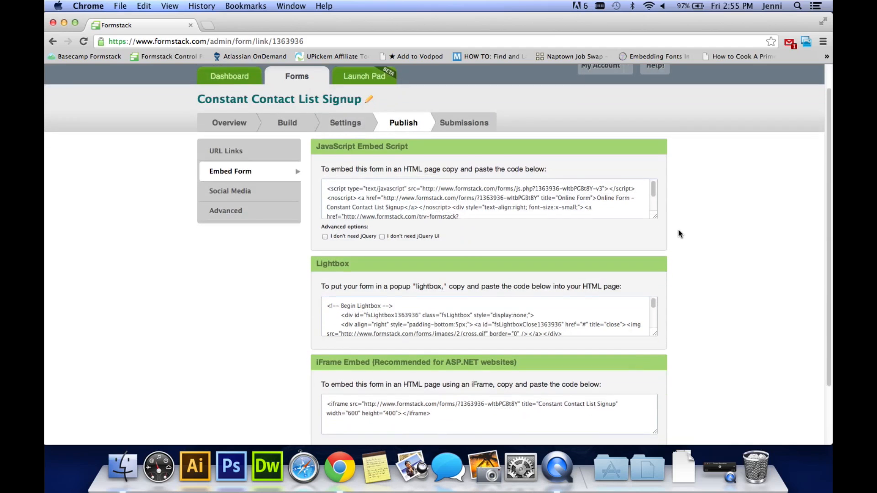
{"action": "scroll", "scroll_direction": "down", "scroll_amount": 3}
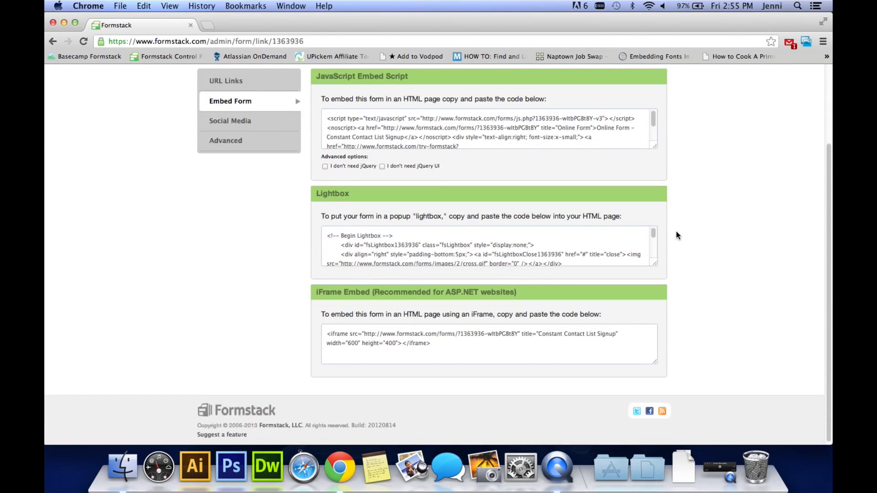
{"action": "scroll", "scroll_direction": "down", "scroll_amount": 3}
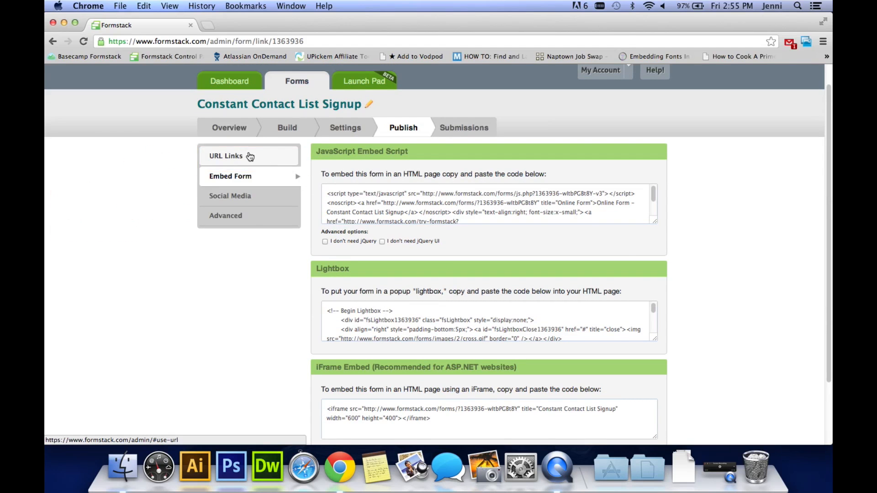
- Open the hosted signup form URL live in a new tab
{"action": "left_click", "coordinate": [226, 156]}
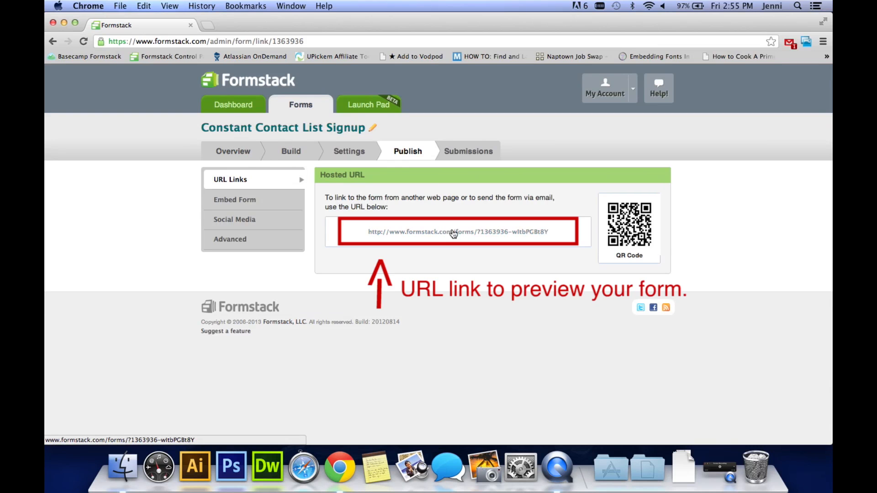
{"action": "left_click", "coordinate": [455, 232]}
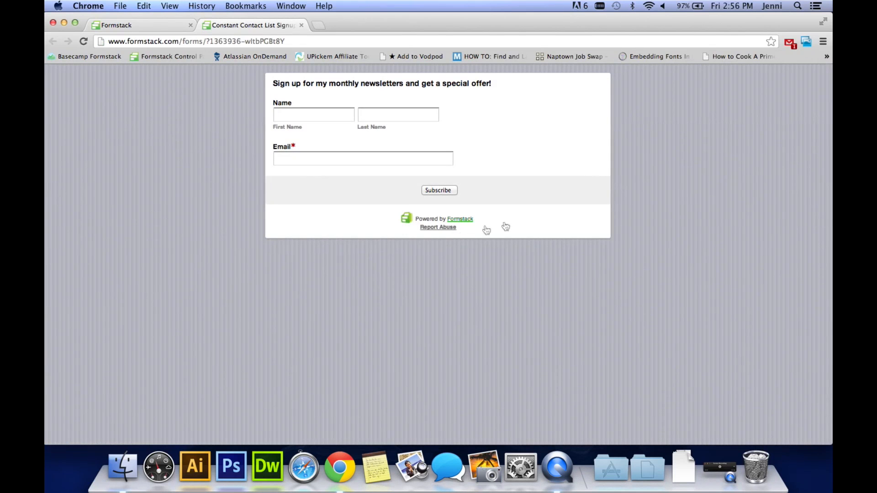
{"action": "mouse_move", "coordinate": [524, 137]}
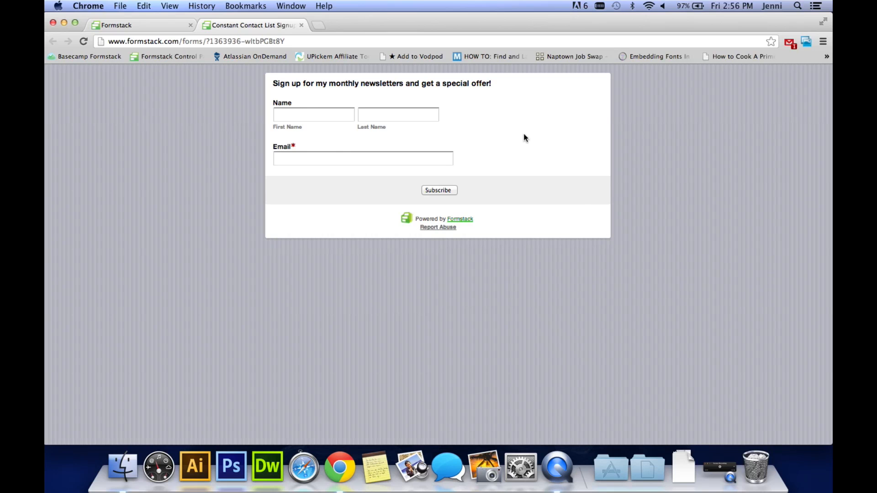